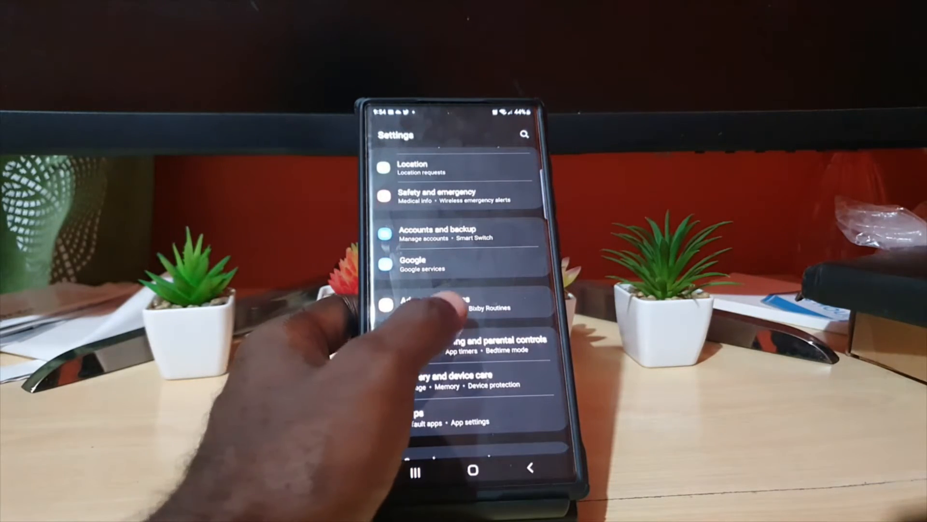
# - Open the Advanced features page from the Settings list
pyautogui.click(450, 304)
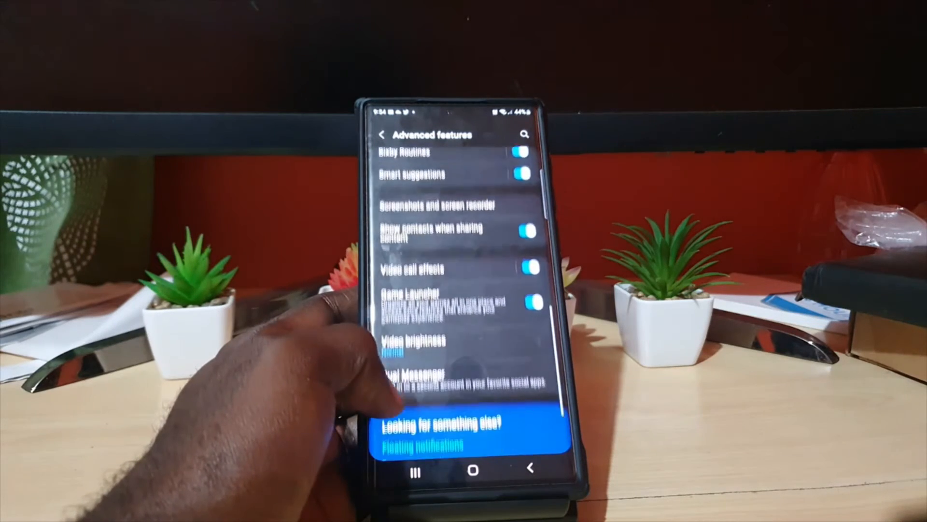
# - Bring up the app drawer and page through the installed apps
pyautogui.scroll(-3)
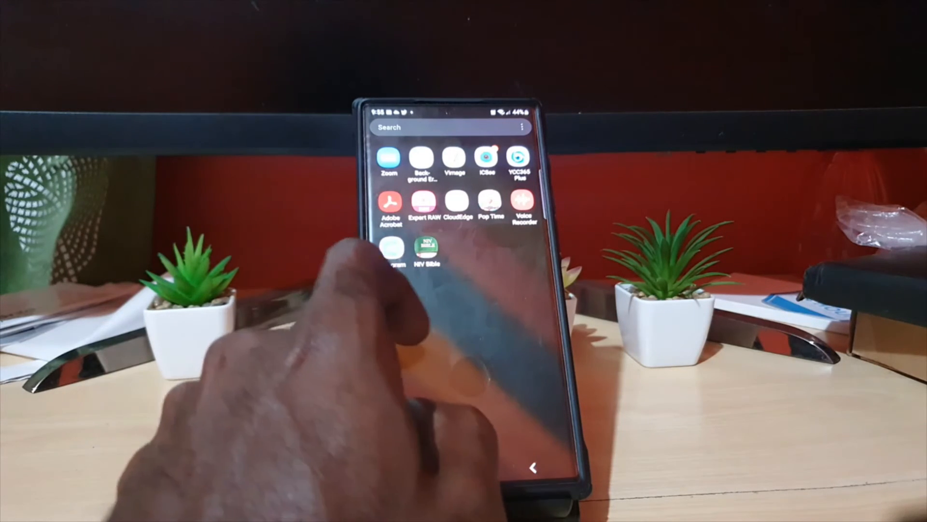
pyautogui.hscroll(-3)
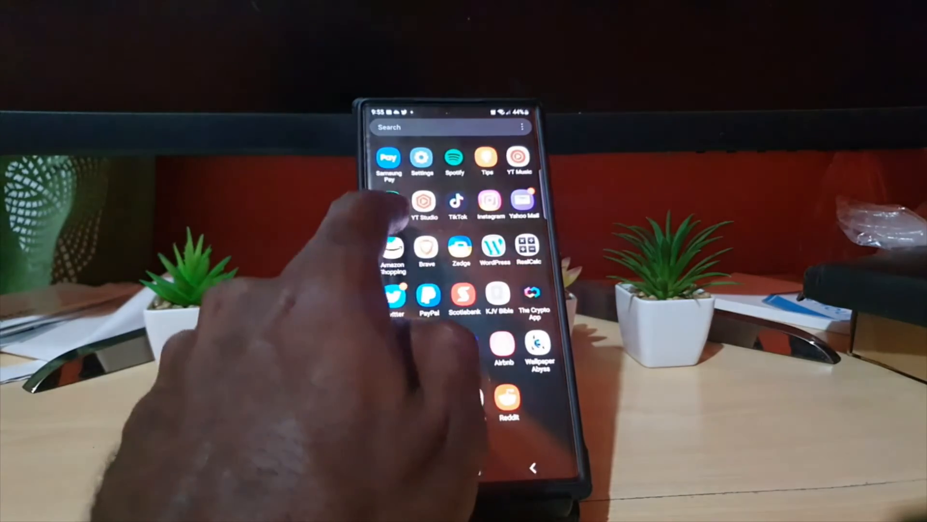